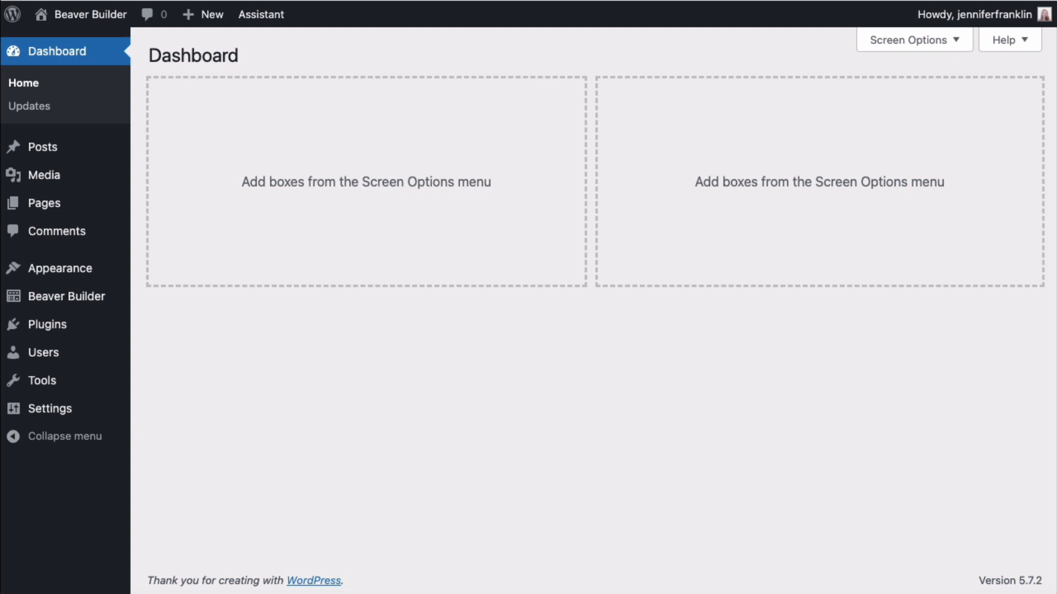
{"action": "mouse_move", "coordinate": [106, 62]}
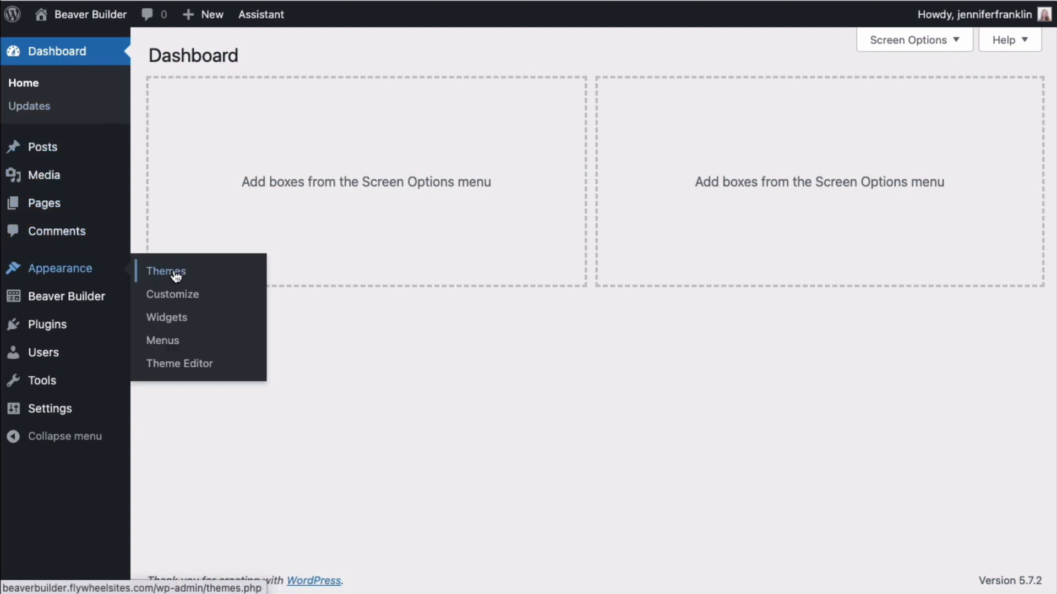
- Go to Appearance > Menus to reach the navigation menu editor
{"action": "left_click", "coordinate": [163, 340]}
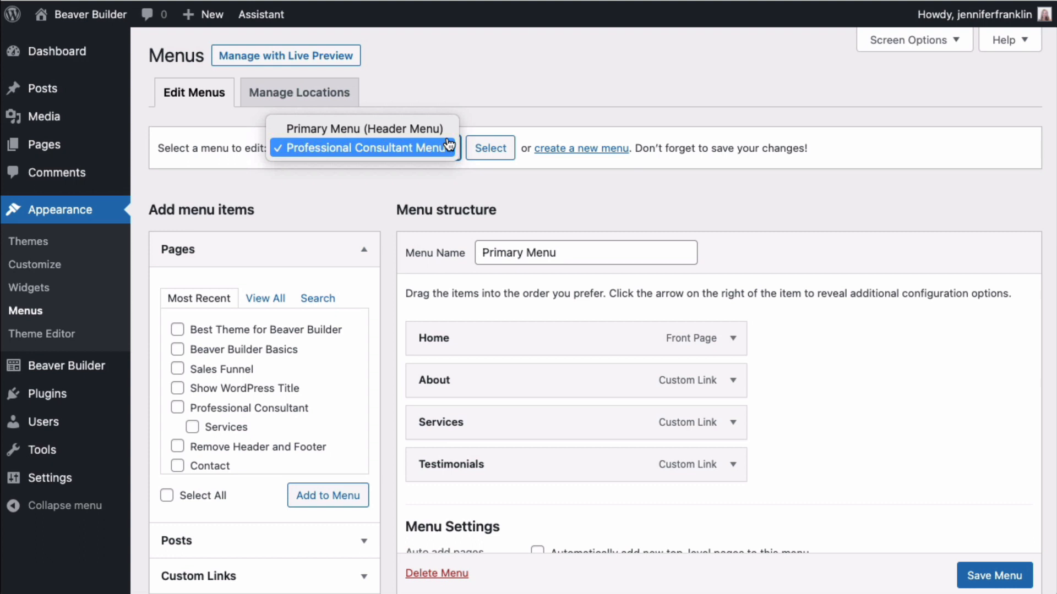
- Add a Book Now custom link to /shop at the end of the Primary Menu and expand its settings
{"action": "left_click", "coordinate": [365, 129]}
{"action": "type", "text": "/s"}
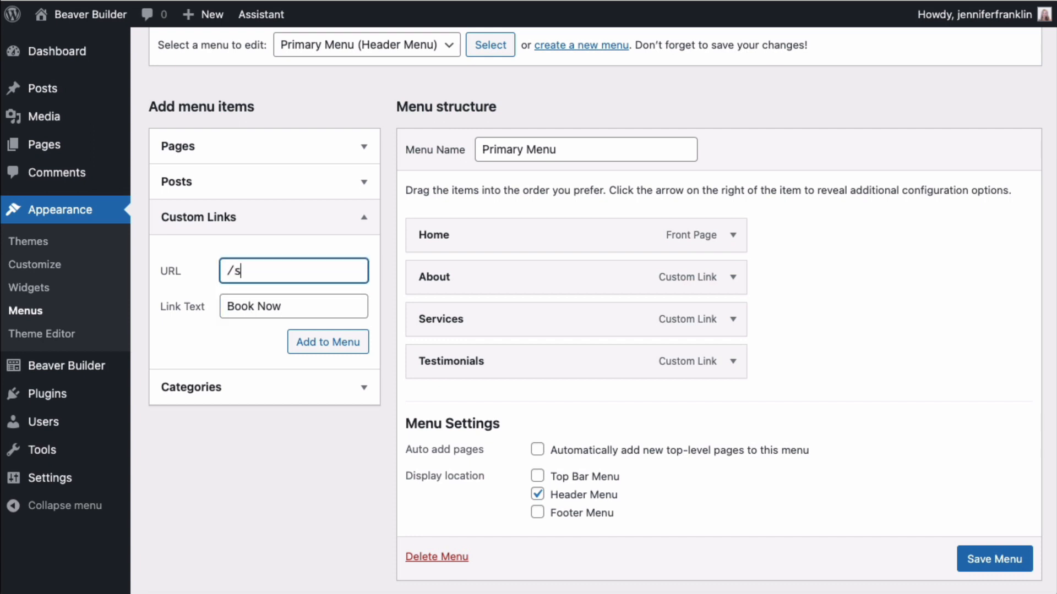
{"action": "left_click", "coordinate": [328, 341]}
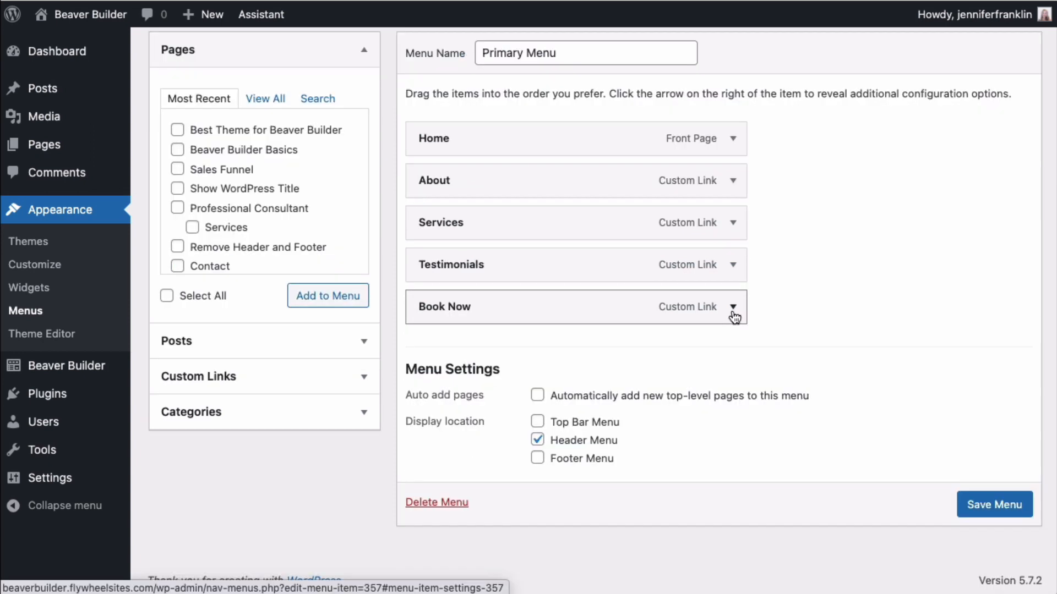
{"action": "scroll", "scroll_direction": "up", "scroll_amount": 3}
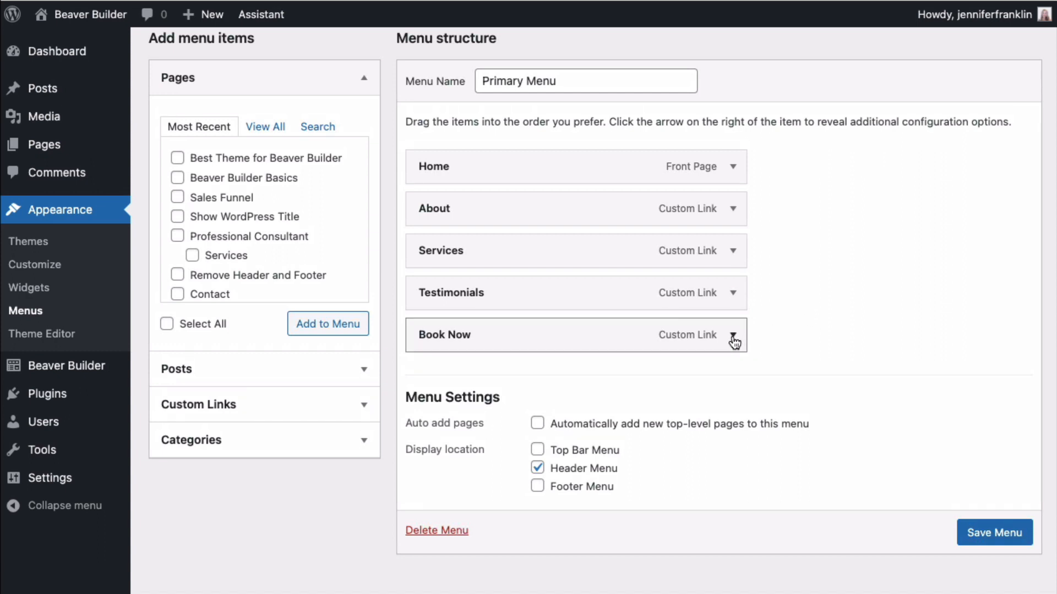
{"action": "left_click", "coordinate": [733, 335]}
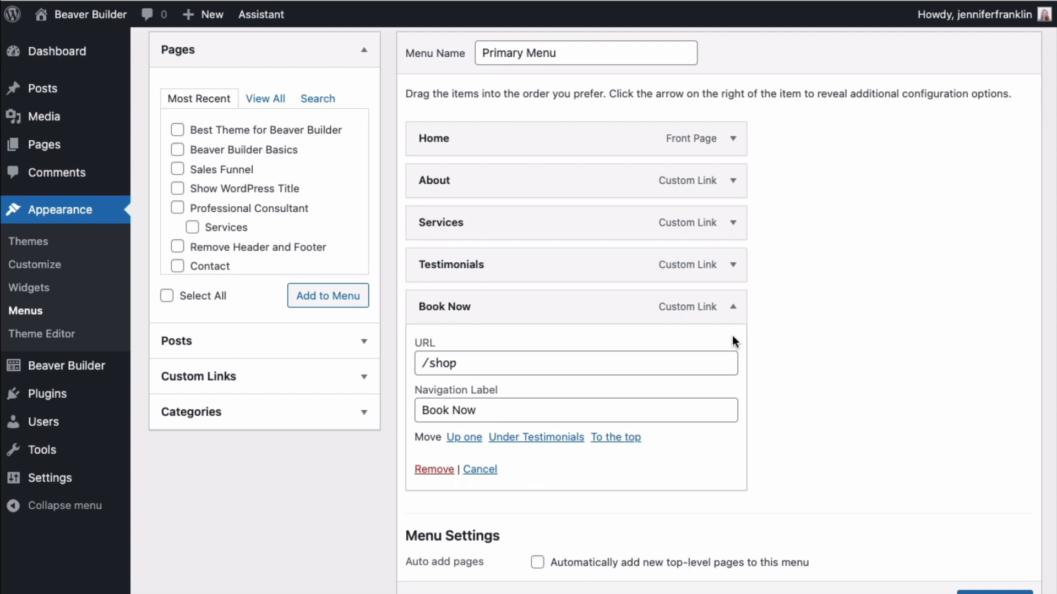
{"action": "mouse_move", "coordinate": [734, 342]}
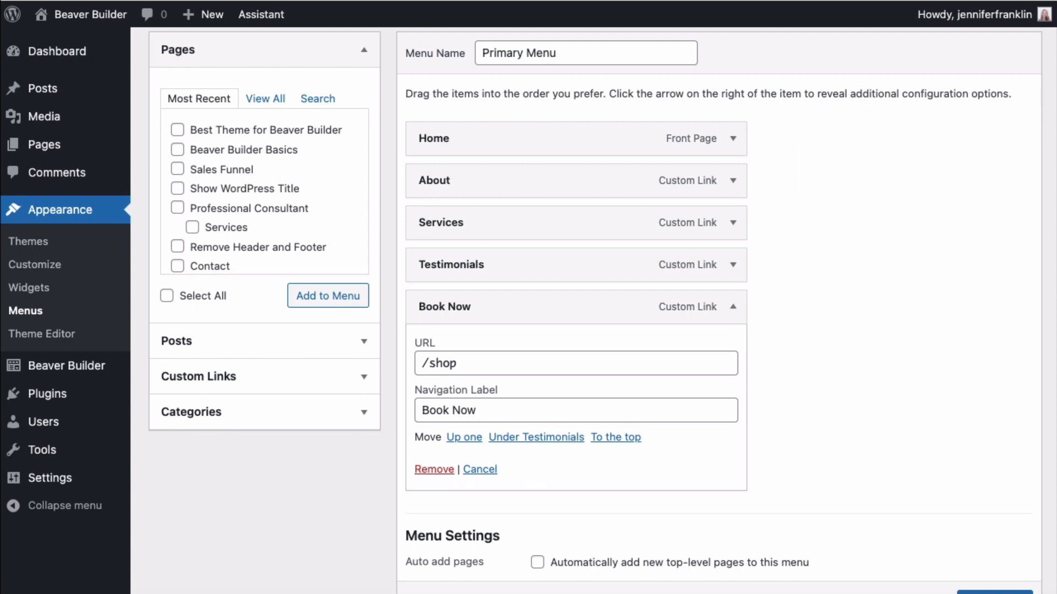
{"action": "mouse_move", "coordinate": [992, 171]}
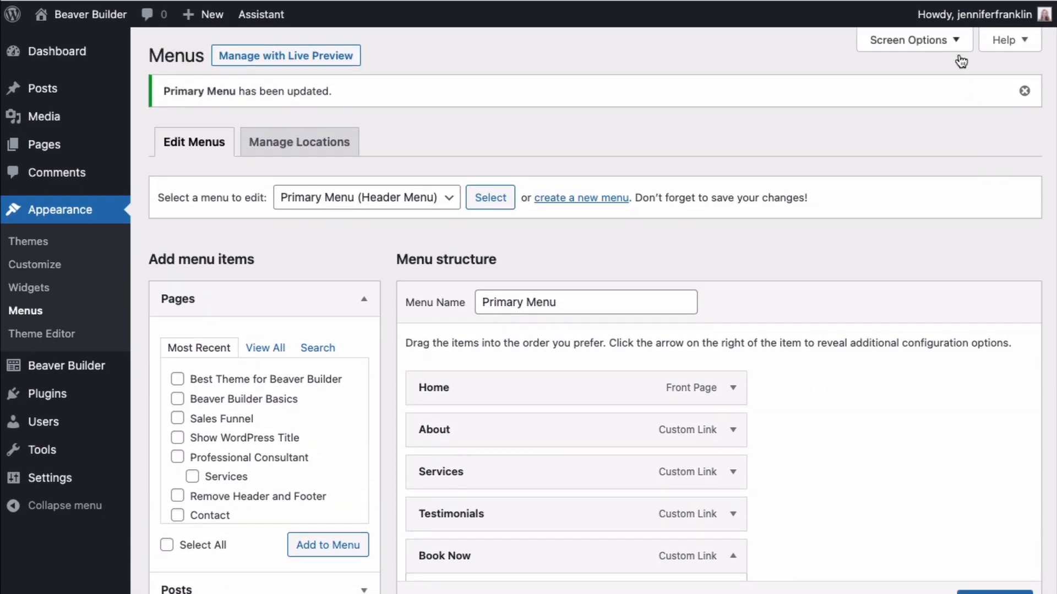
- Enable CSS Classes under Show advanced menu properties in Screen Options
{"action": "left_click", "coordinate": [909, 40]}
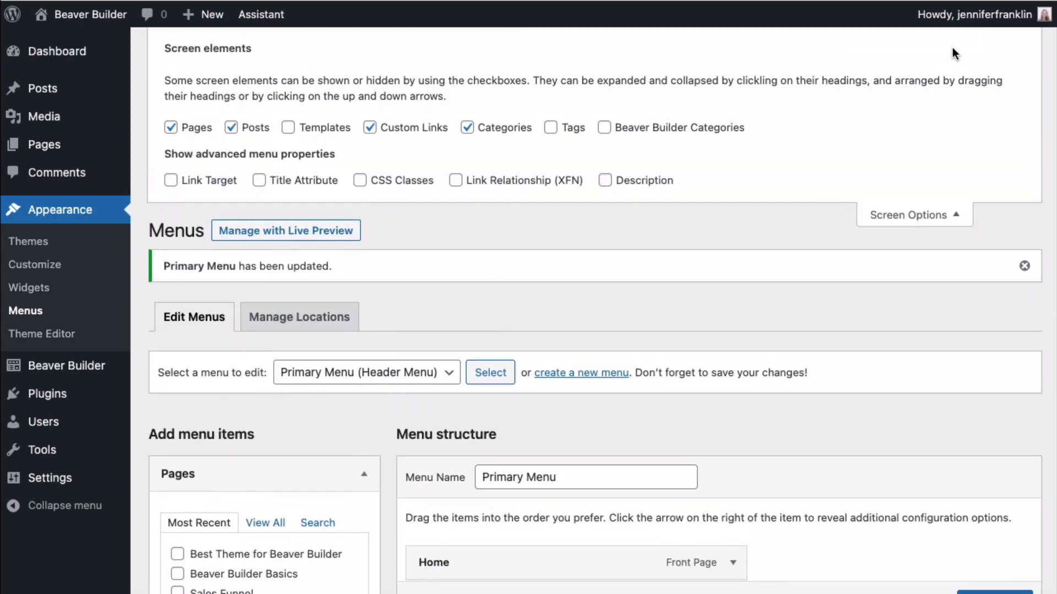
{"action": "mouse_move", "coordinate": [782, 155]}
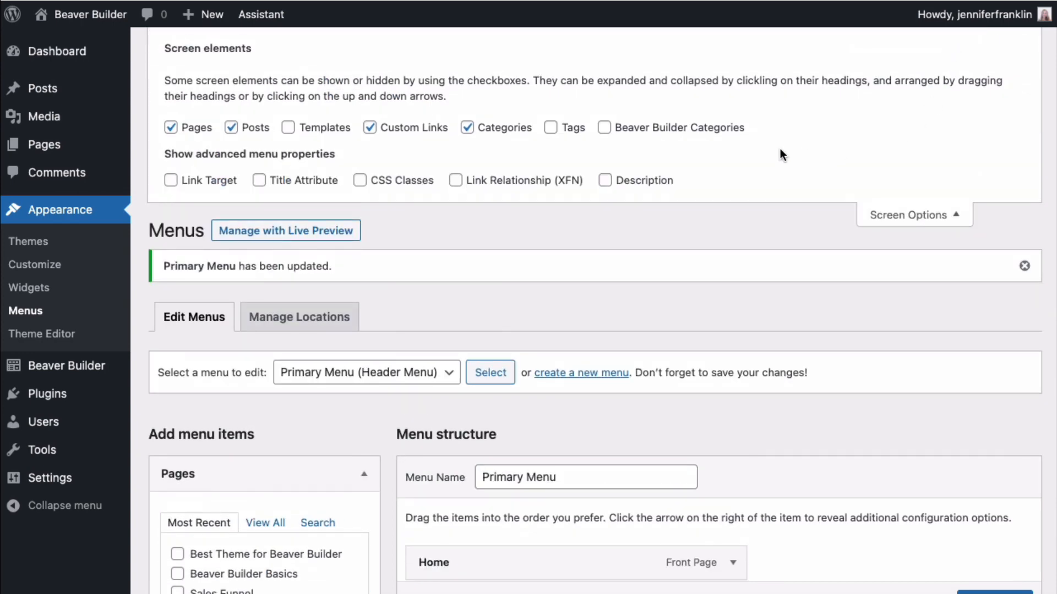
{"action": "mouse_move", "coordinate": [364, 191]}
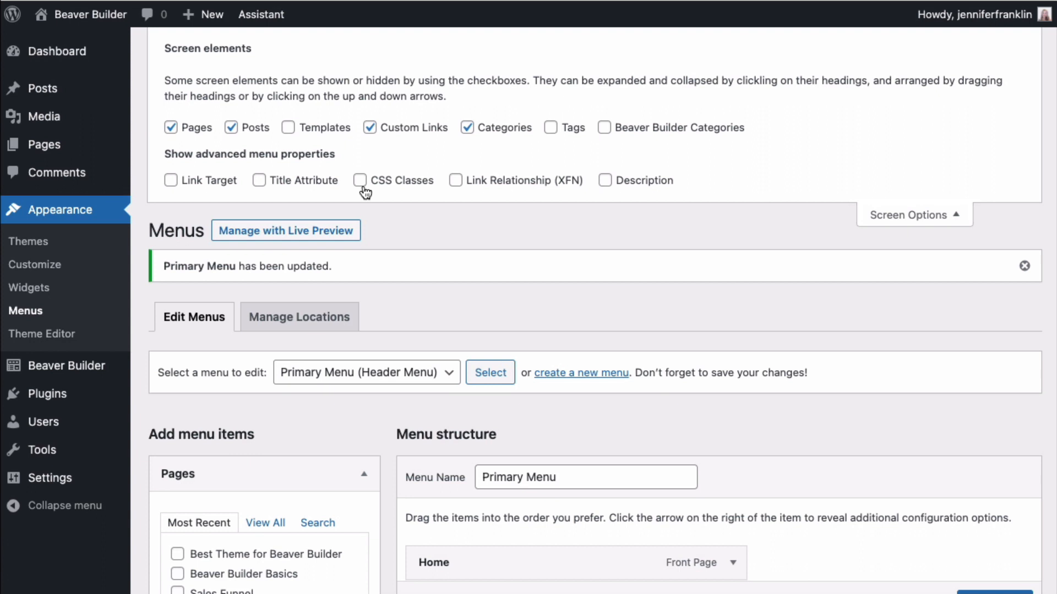
{"action": "left_click", "coordinate": [360, 179]}
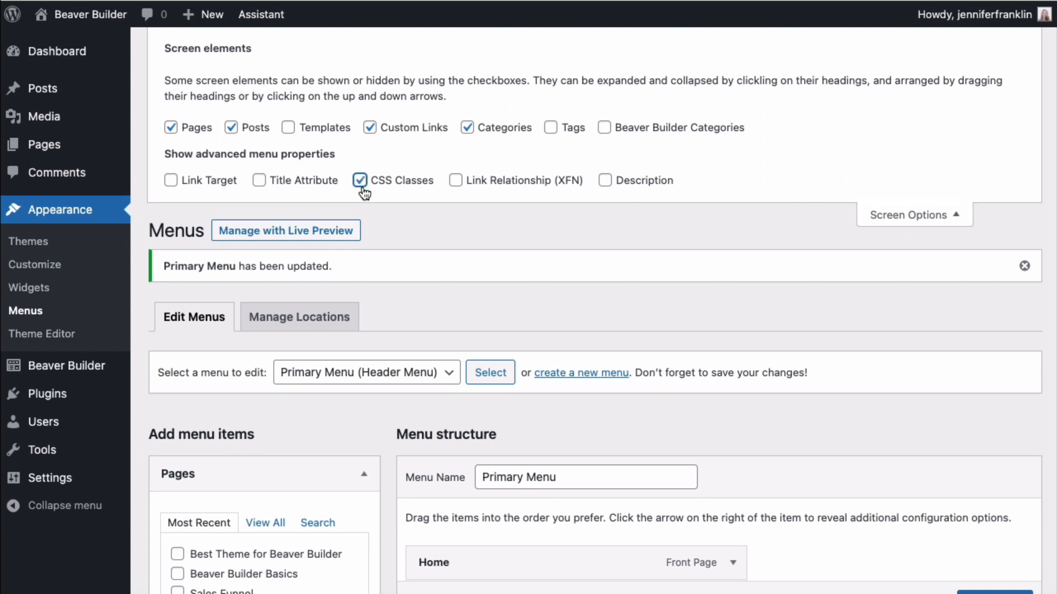
{"action": "left_click", "coordinate": [909, 215]}
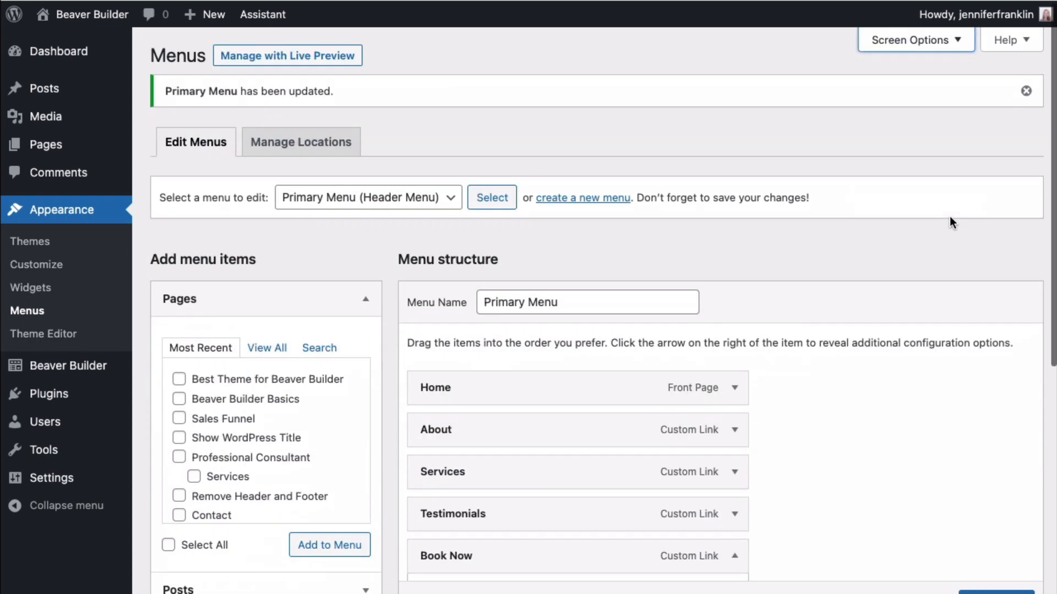
- Enter bb-nav-button as the Book Now item's CSS class and save the Primary Menu
{"action": "scroll", "scroll_direction": "down", "scroll_amount": 3}
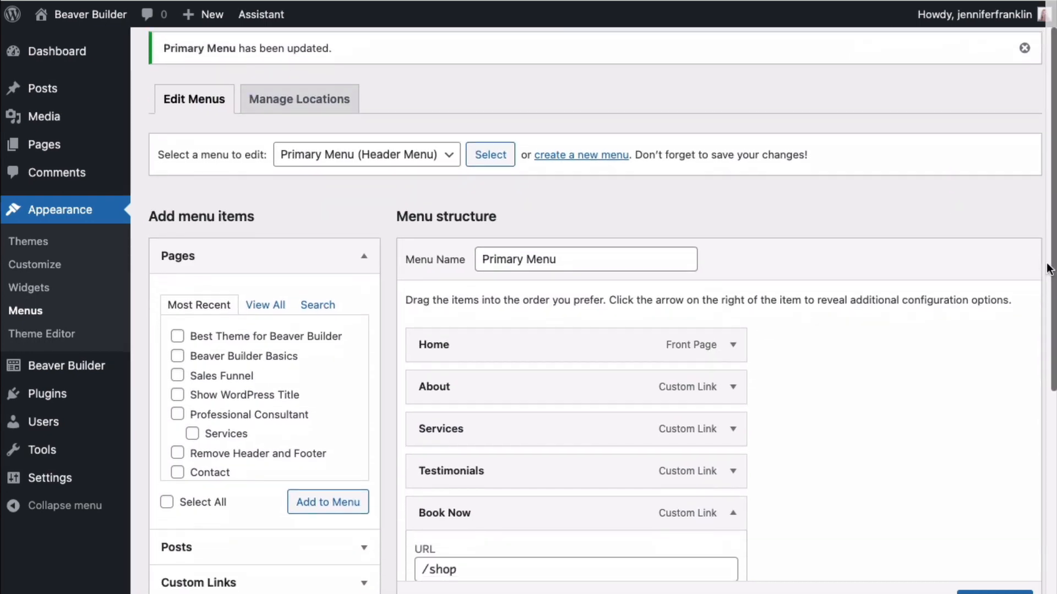
{"action": "scroll", "scroll_direction": "down", "scroll_amount": 3}
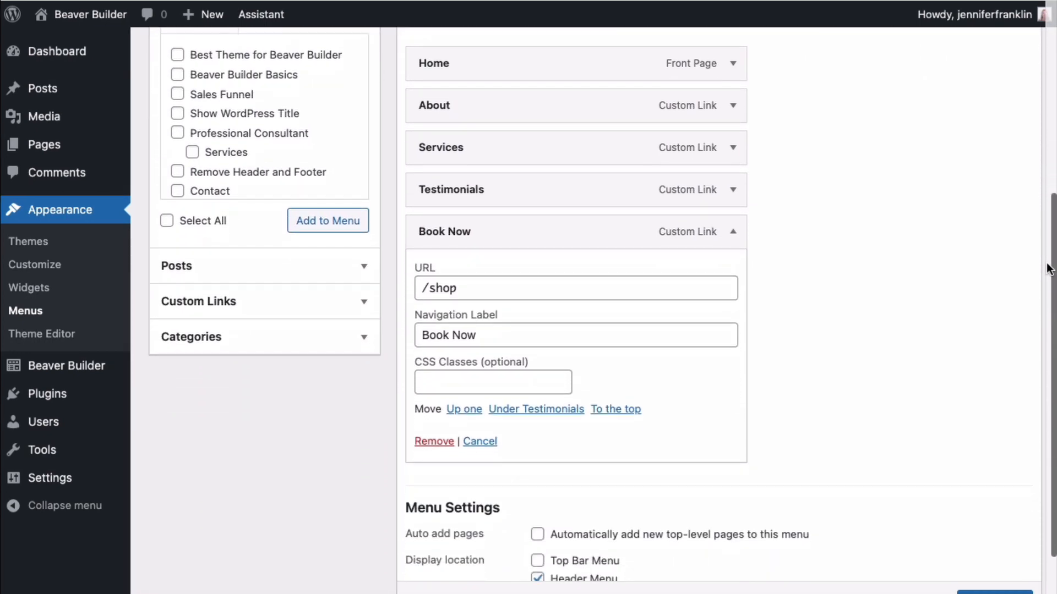
{"action": "scroll", "scroll_direction": "down", "scroll_amount": 3}
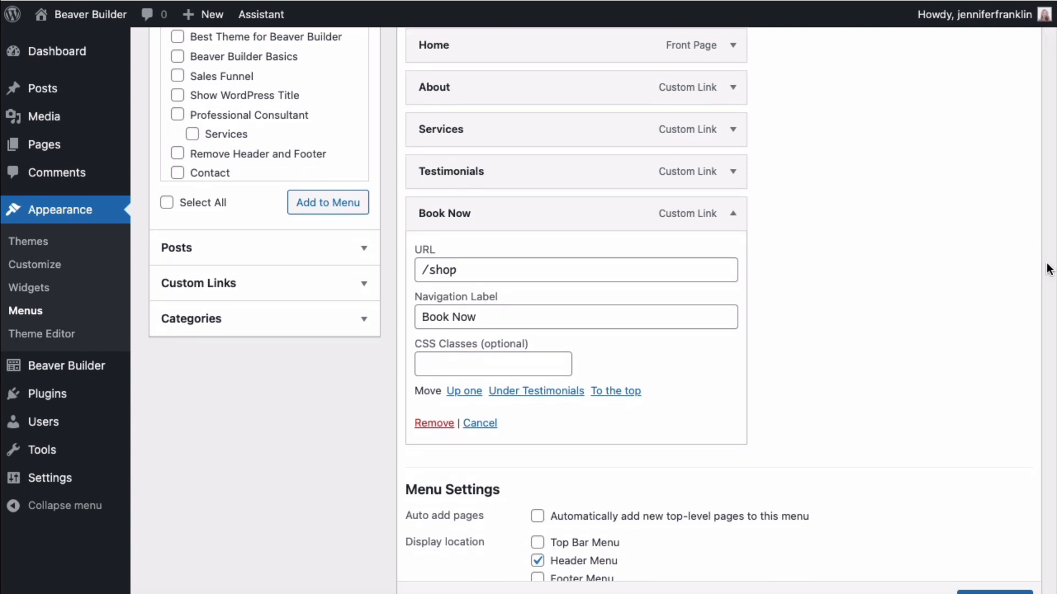
{"action": "scroll", "scroll_direction": "down", "scroll_amount": 3}
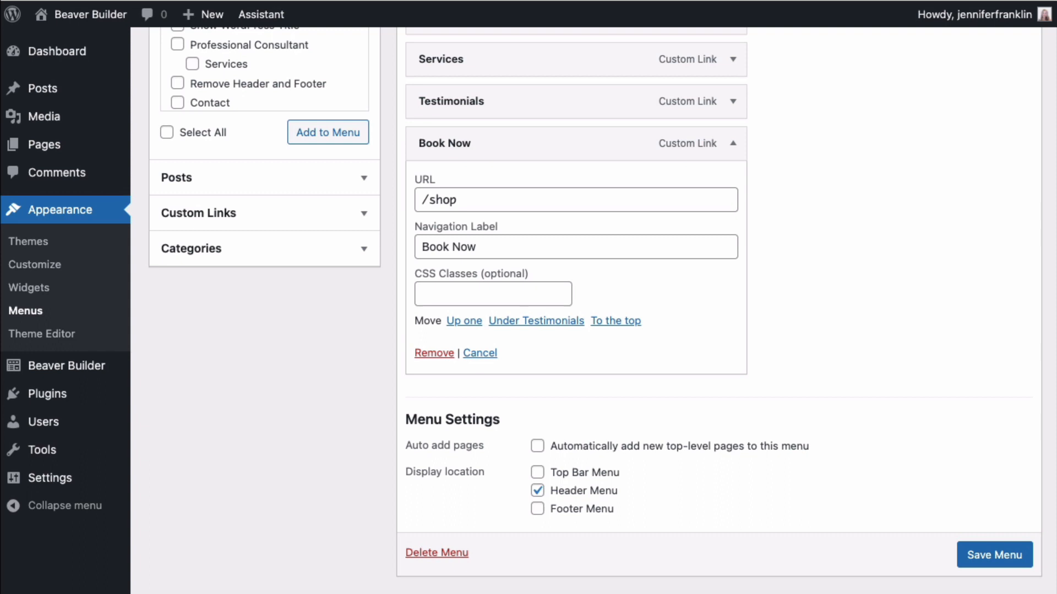
{"action": "type", "text": "bb-"}
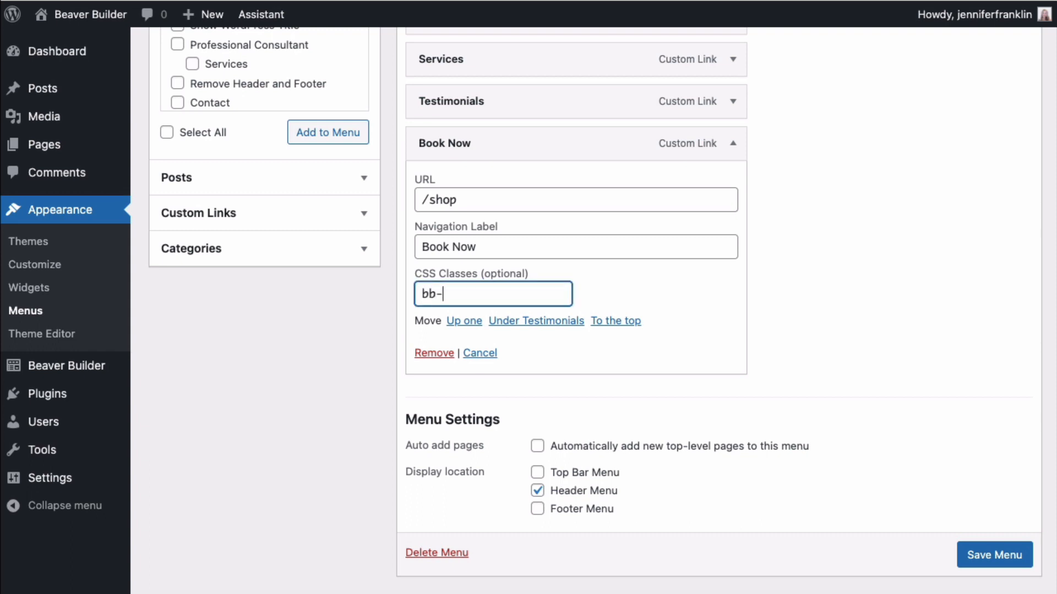
{"action": "type", "text": "nav-butt"}
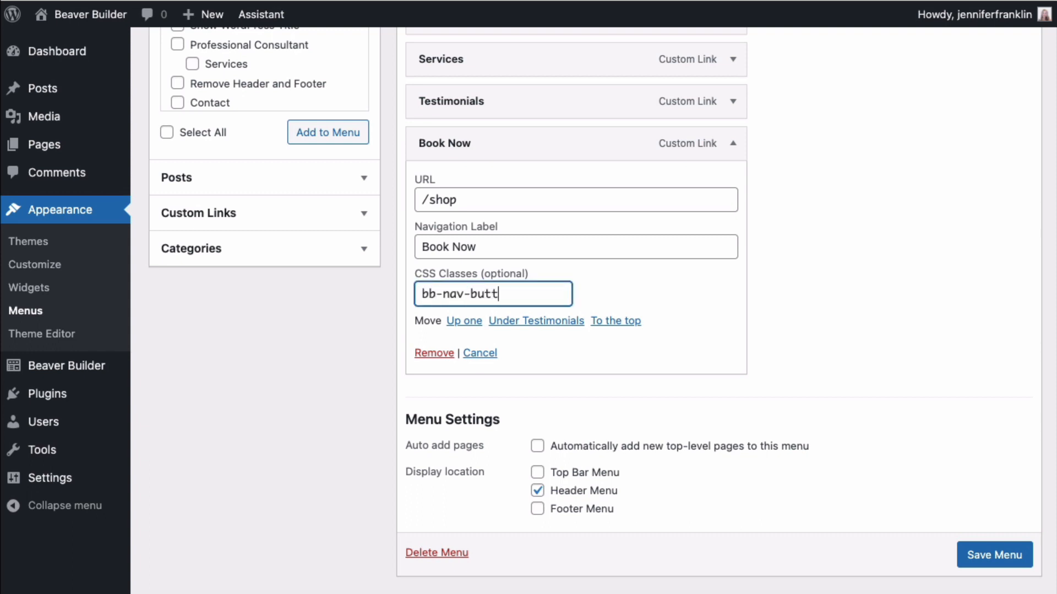
{"action": "type", "text": "on"}
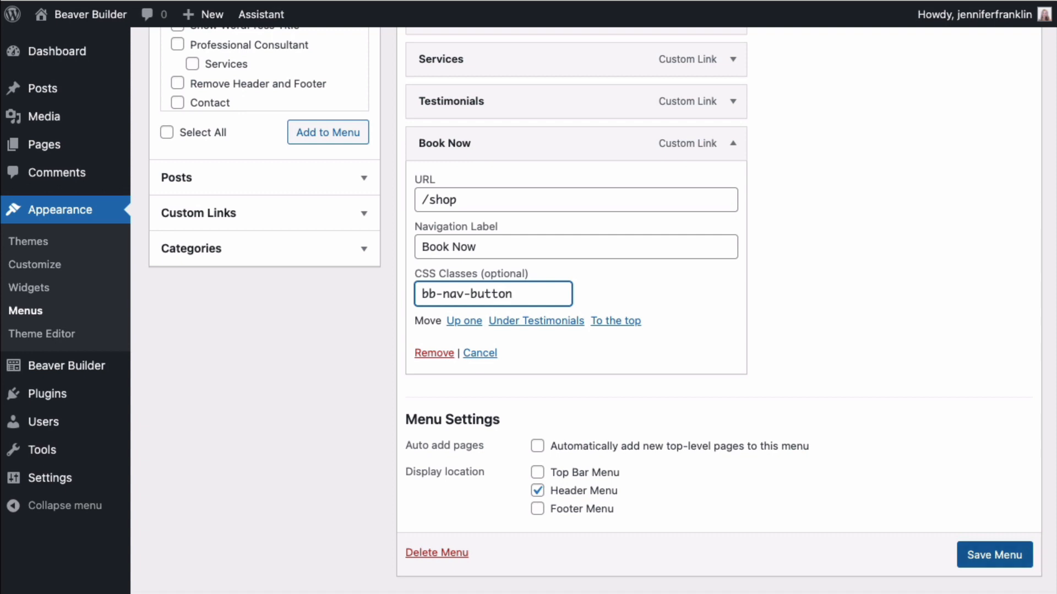
{"action": "left_click", "coordinate": [992, 555]}
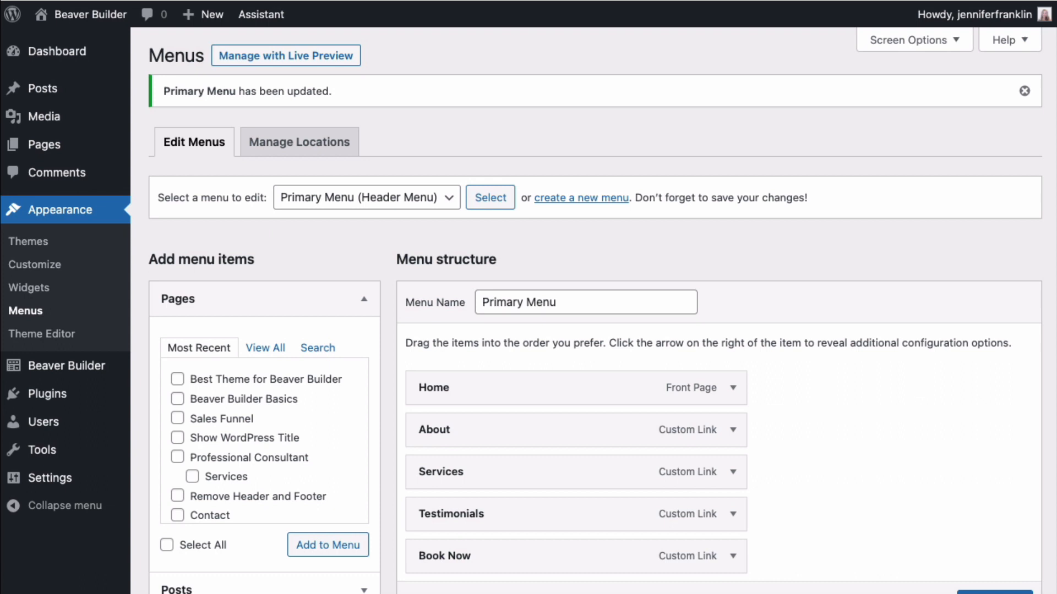
{"action": "mouse_move", "coordinate": [35, 265]}
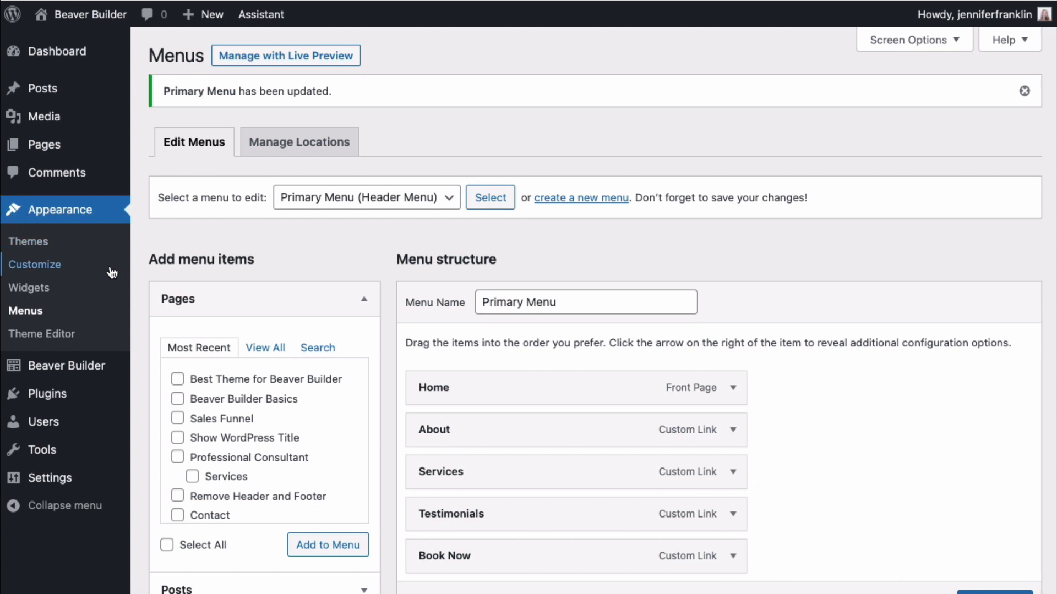
- Copy the sample nav-button CSS rules from the 'Add buttons to your navigation menu' article
{"action": "left_click", "coordinate": [34, 264]}
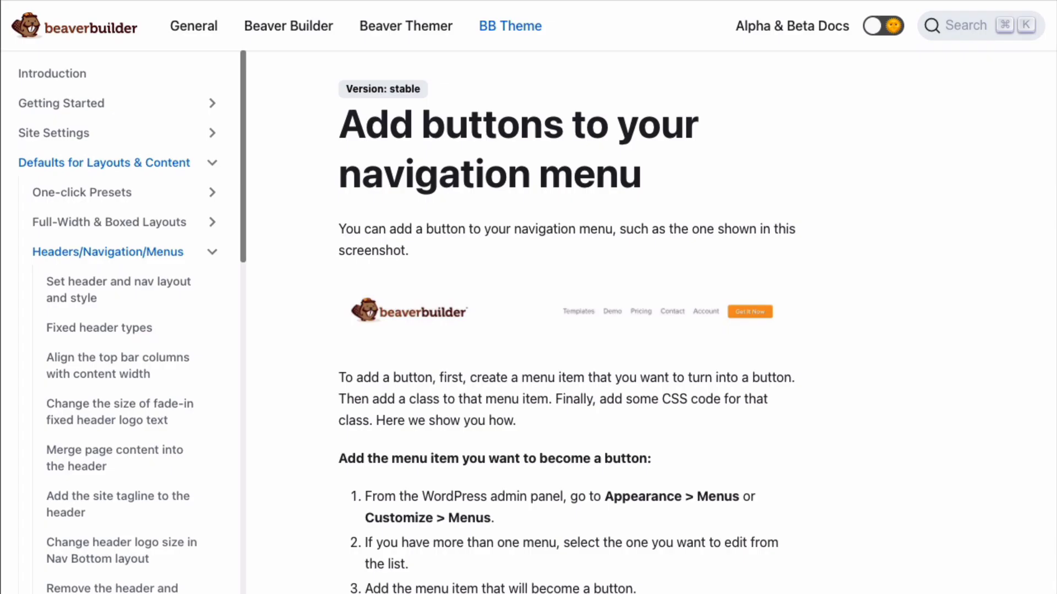
{"action": "scroll", "scroll_direction": "down", "scroll_amount": 3}
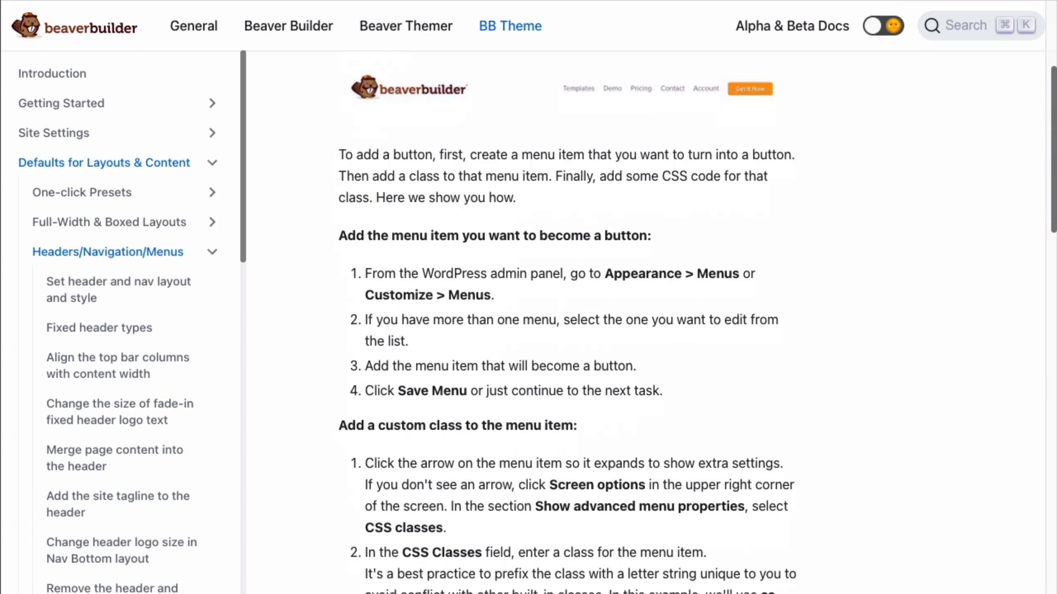
{"action": "scroll", "scroll_direction": "down", "scroll_amount": 3}
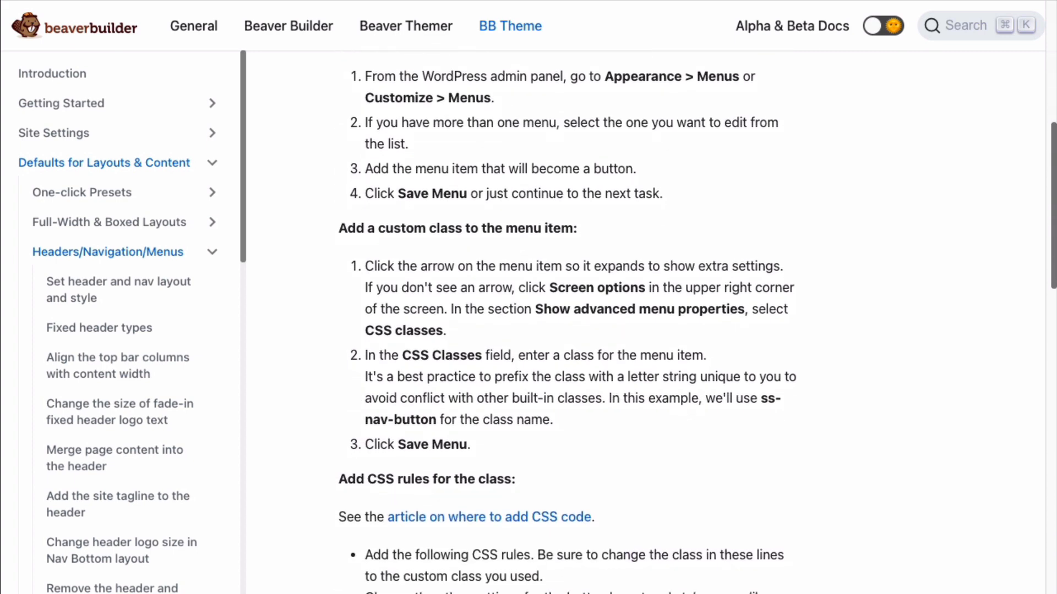
{"action": "scroll", "scroll_direction": "down", "scroll_amount": 3}
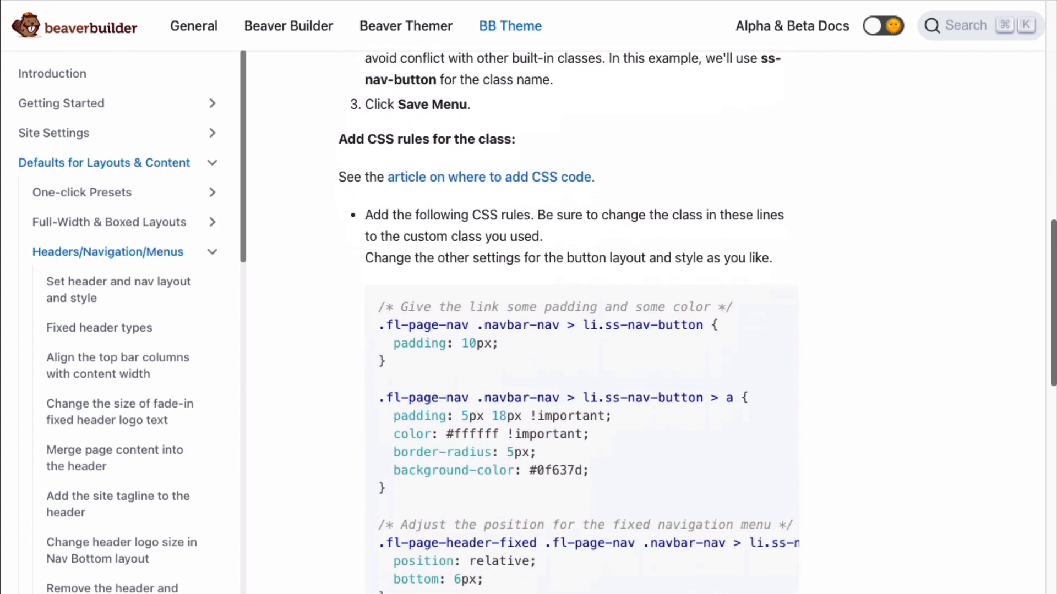
{"action": "scroll", "scroll_direction": "down", "scroll_amount": 3}
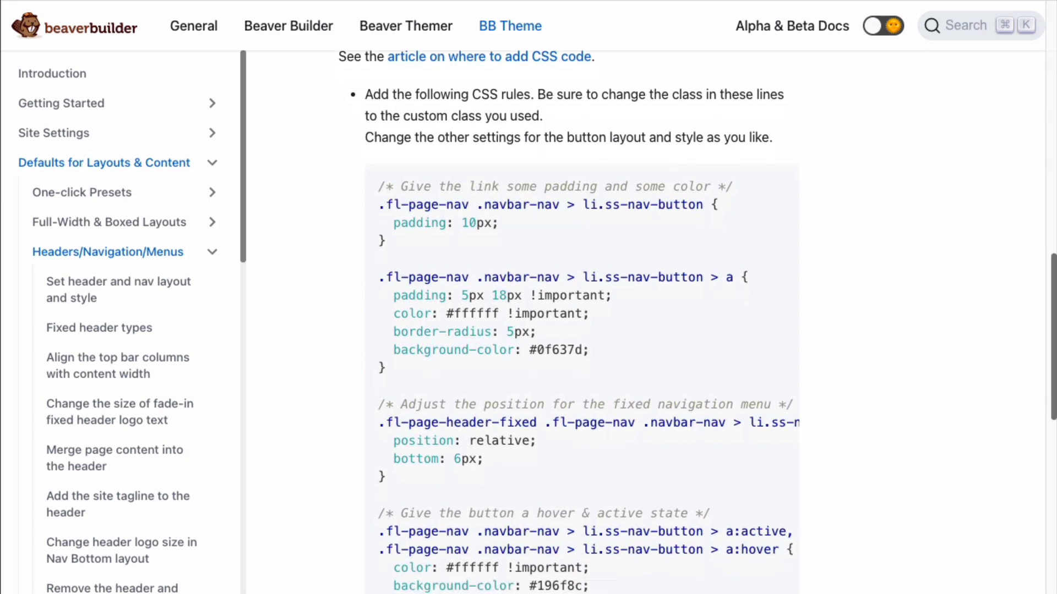
{"action": "scroll", "scroll_direction": "down", "scroll_amount": 3}
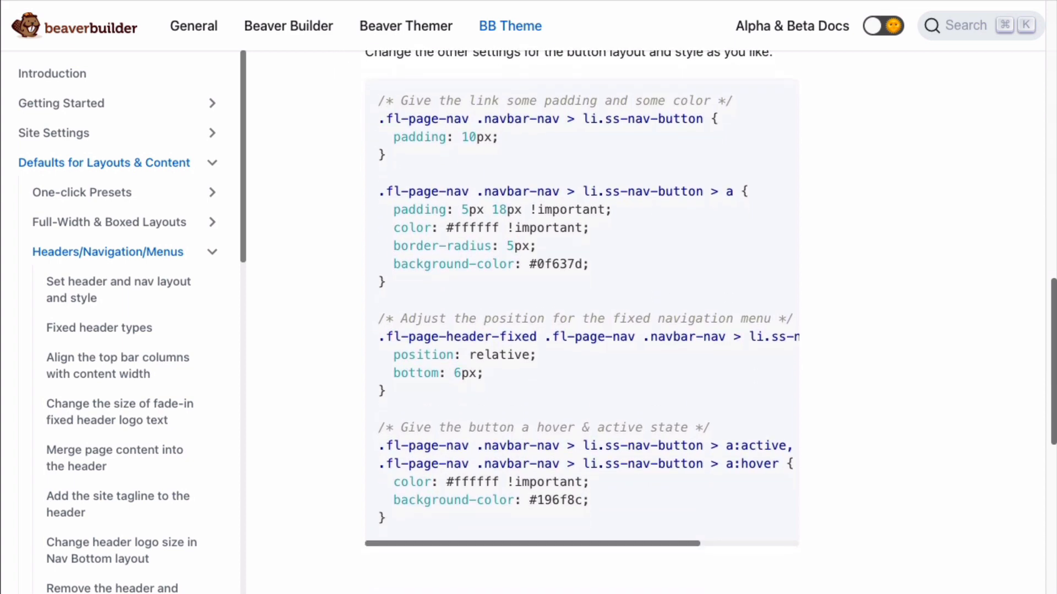
{"action": "scroll", "scroll_direction": "up", "scroll_amount": 3}
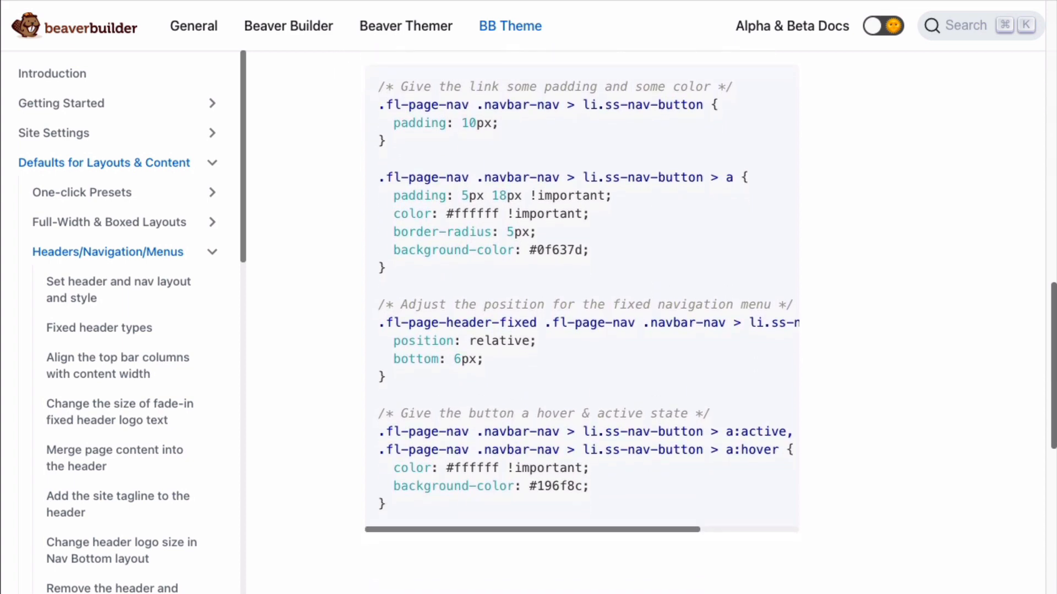
{"action": "left_click", "coordinate": [768, 108]}
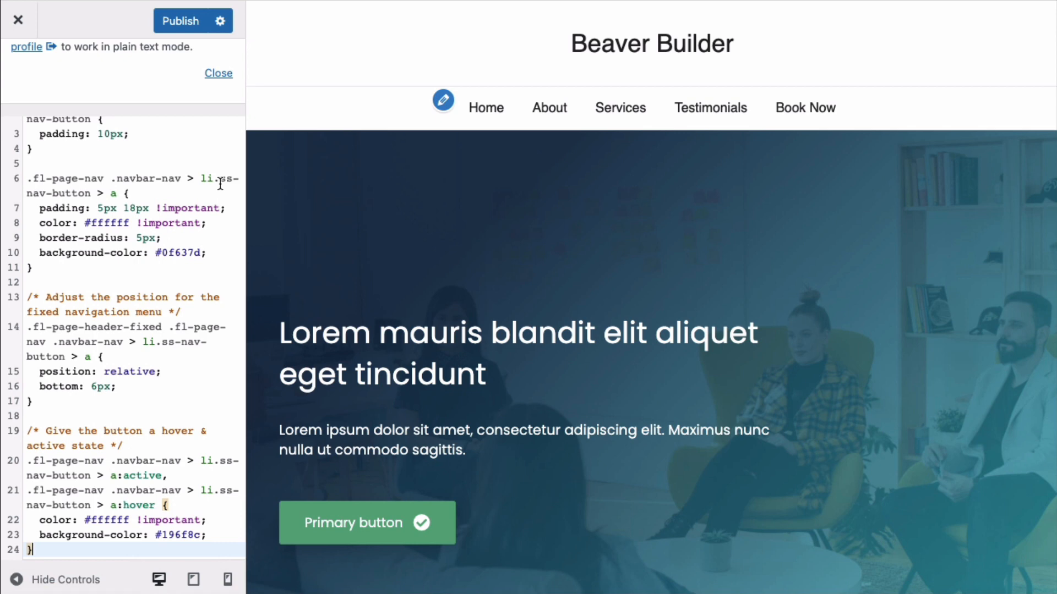
- Replace ss-nav-button with bb-nav-button in the Additional CSS selectors so Book Now renders as a button
{"action": "double_click", "coordinate": [225, 179]}
{"action": "type", "text": "bb"}
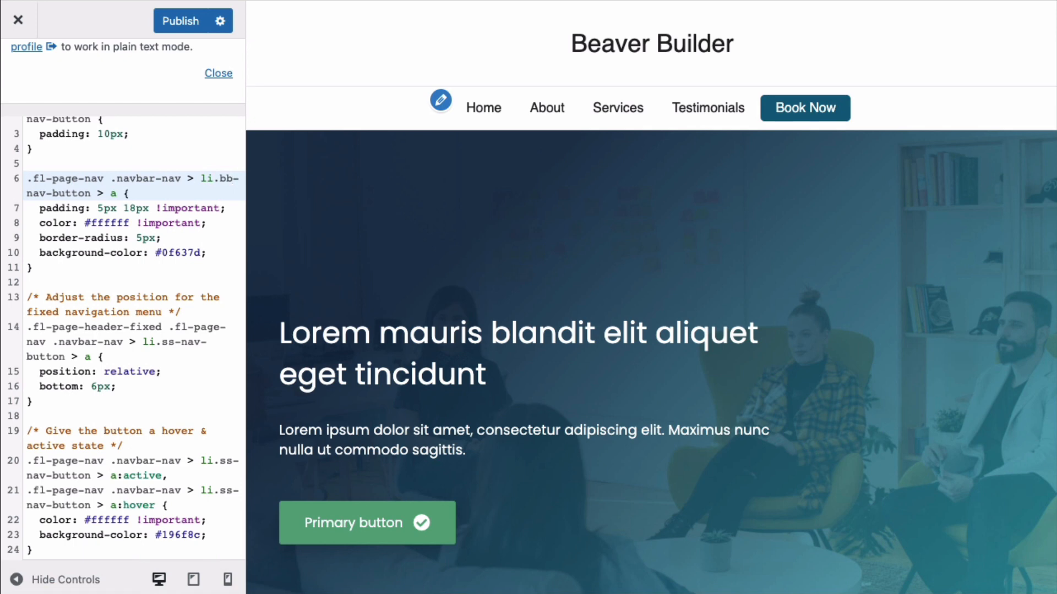
{"action": "mouse_move", "coordinate": [236, 182]}
{"action": "type", "text": "bb"}
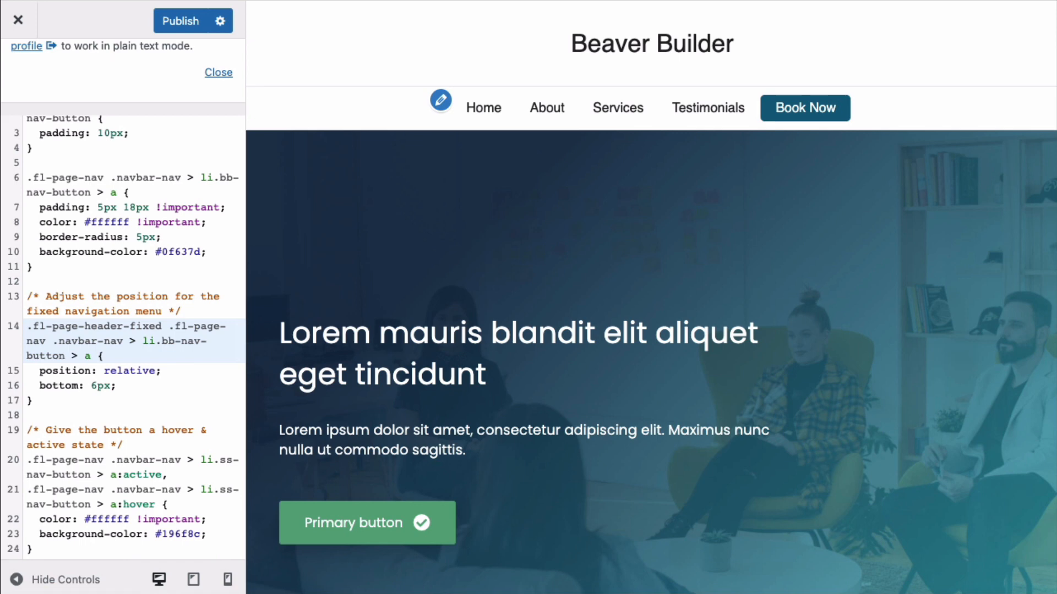
{"action": "left_click", "coordinate": [226, 463]}
{"action": "type", "text": "bb"}
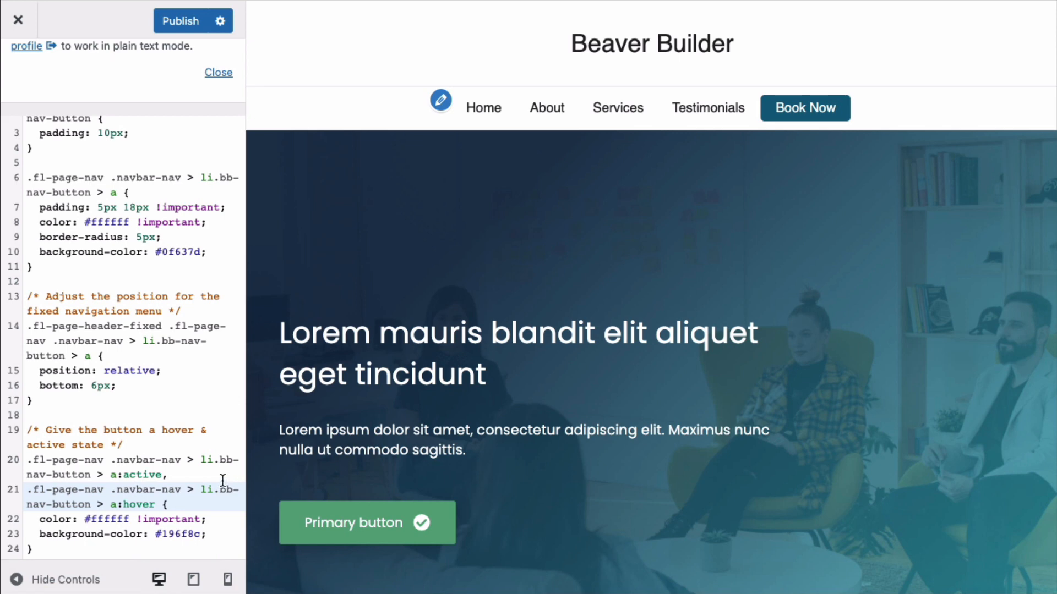
{"action": "scroll", "scroll_direction": "up", "scroll_amount": 3}
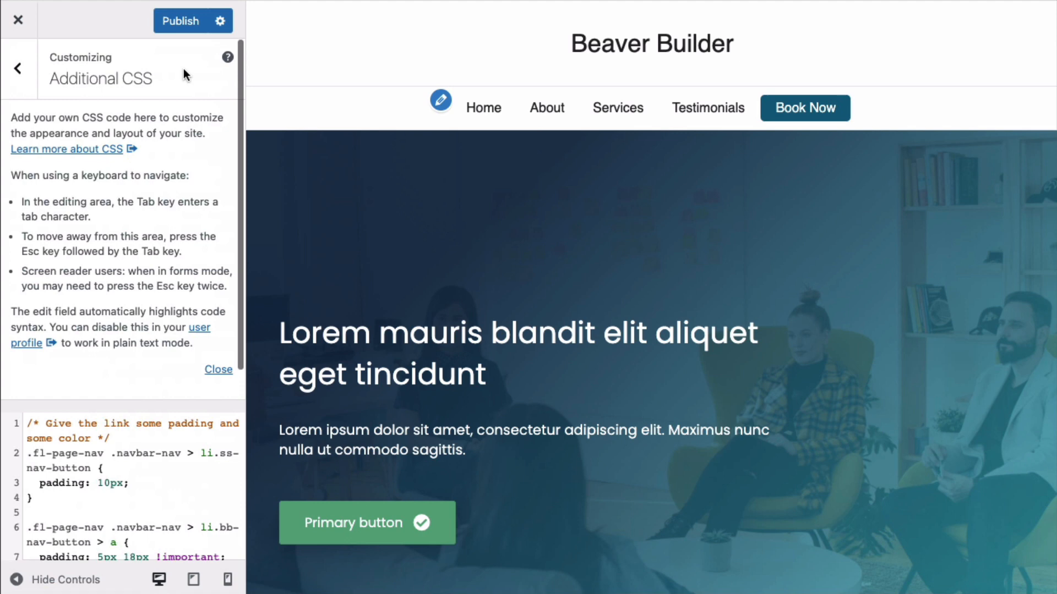
{"action": "left_click", "coordinate": [180, 20]}
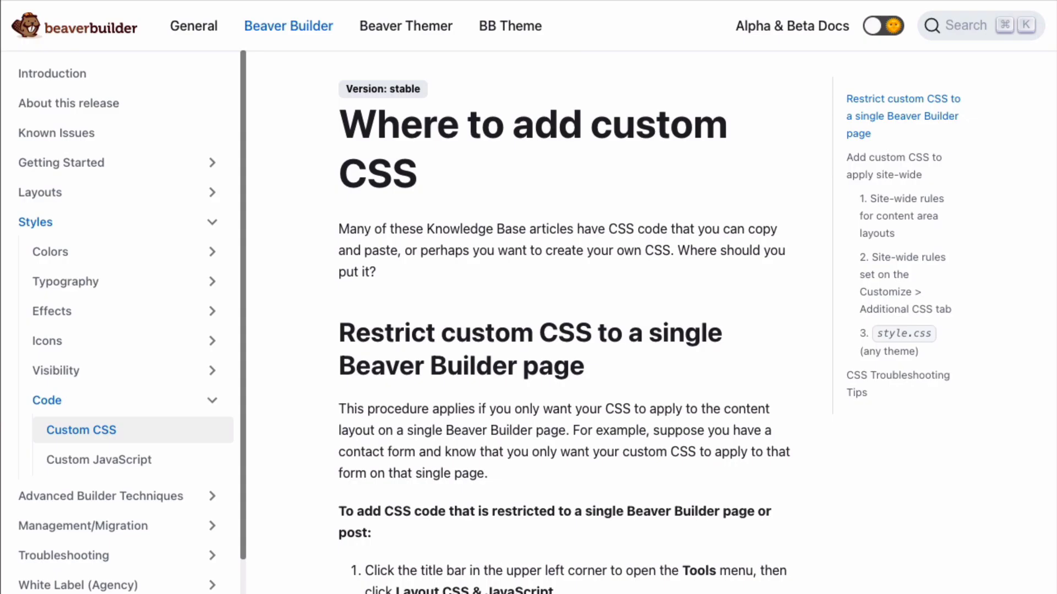
{"action": "scroll", "scroll_direction": "down", "scroll_amount": 3}
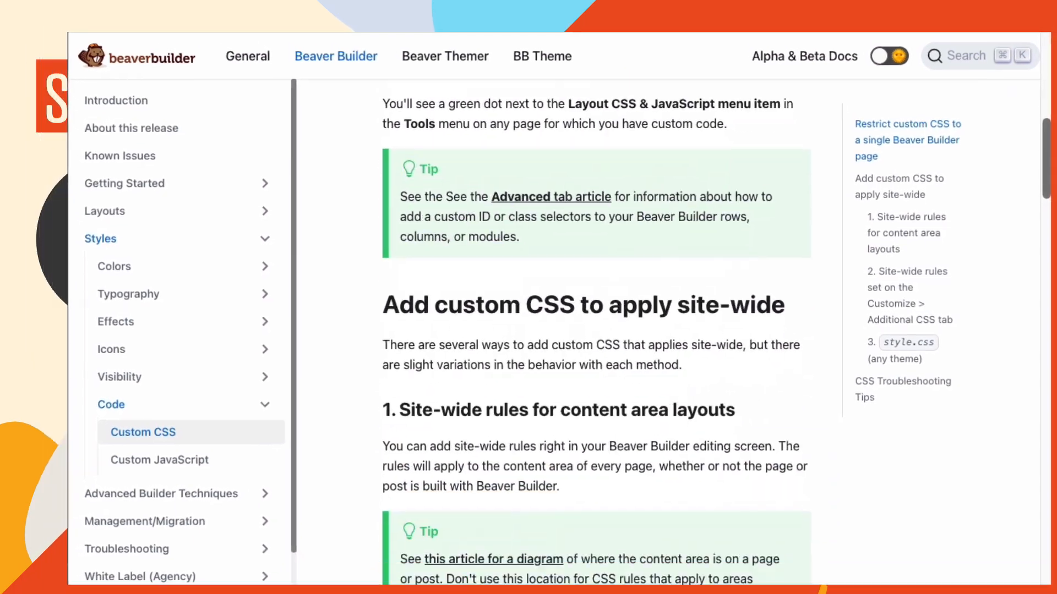
{"action": "scroll", "scroll_direction": "down", "scroll_amount": 3}
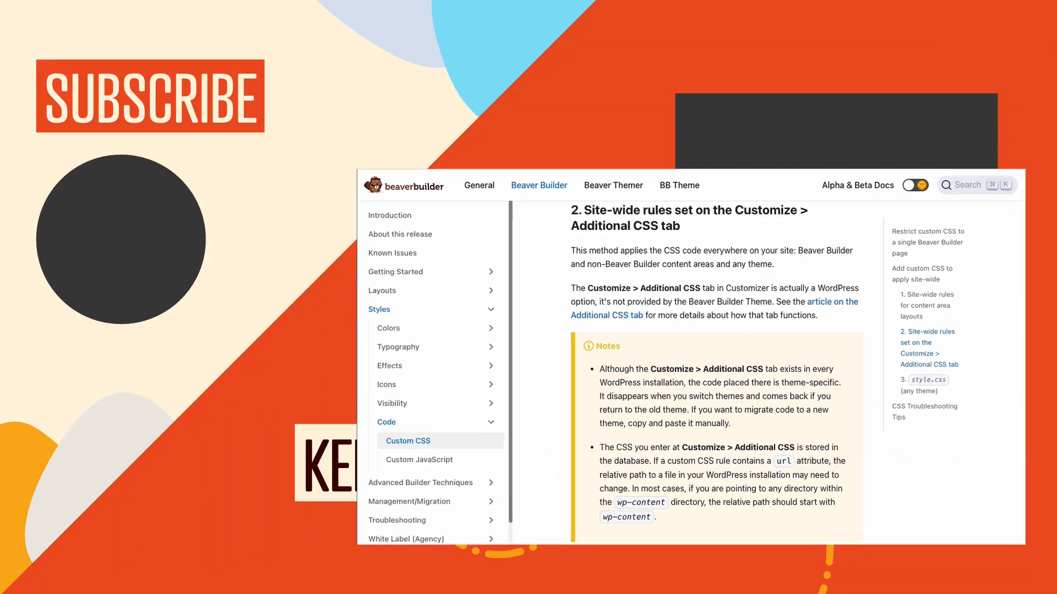
{"action": "scroll", "scroll_direction": "down", "scroll_amount": 3}
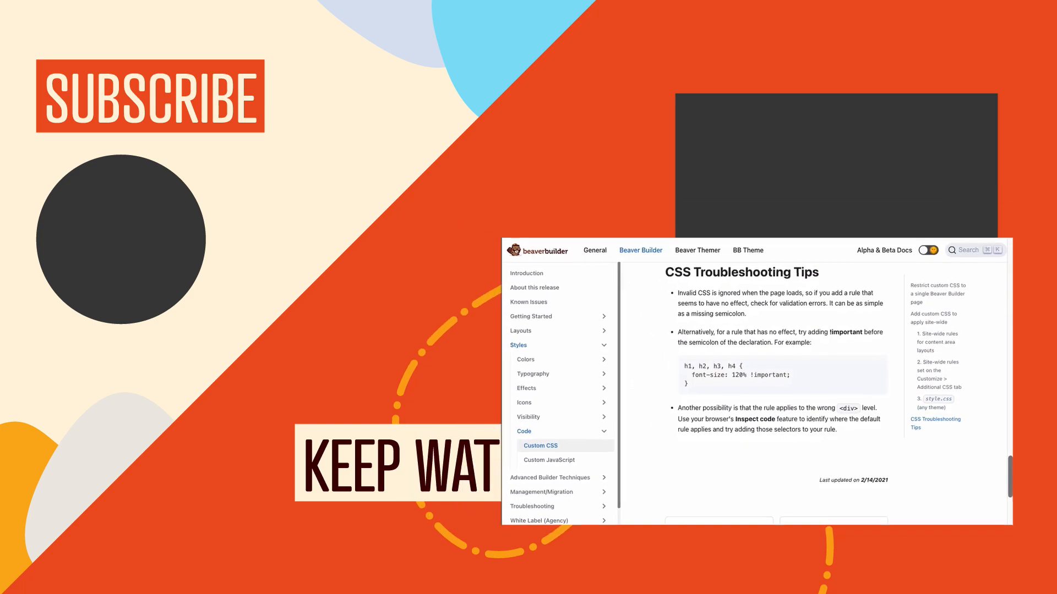